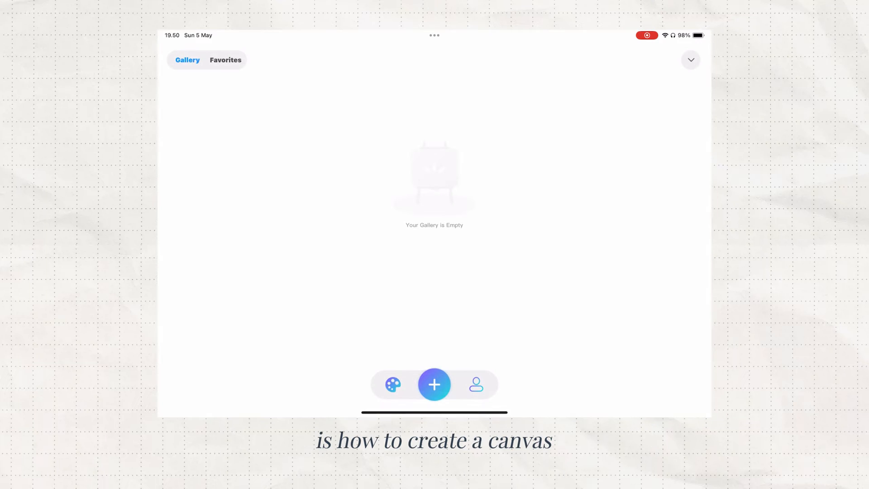
- Start a new Custom-size painting of 2000 × 2000 px at 300 PPI
{"action": "left_click", "coordinate": [434, 384]}
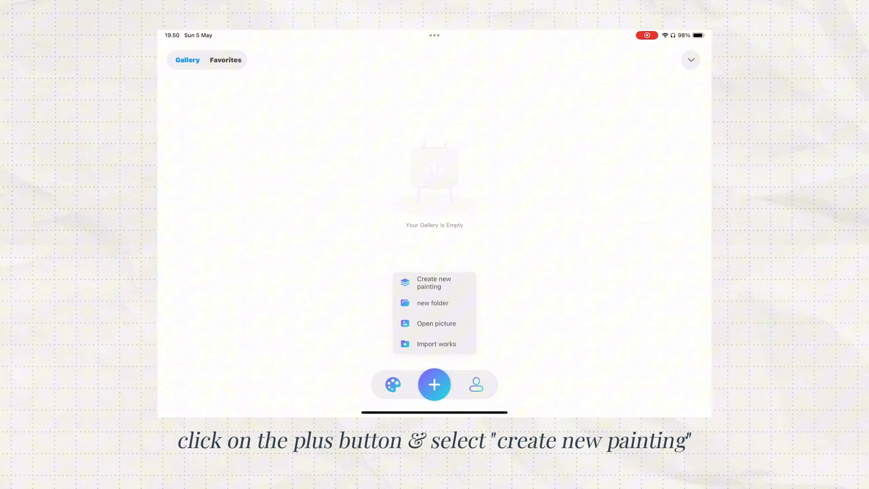
{"action": "left_click", "coordinate": [433, 282]}
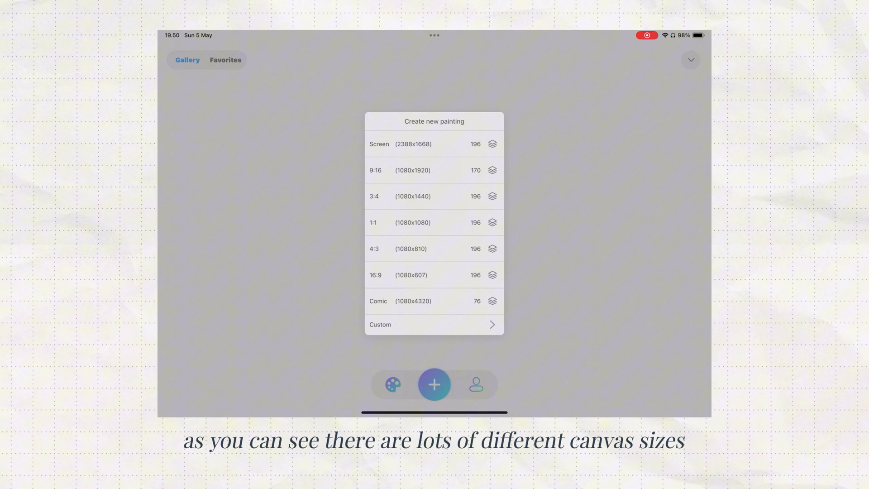
{"action": "left_click", "coordinate": [434, 324]}
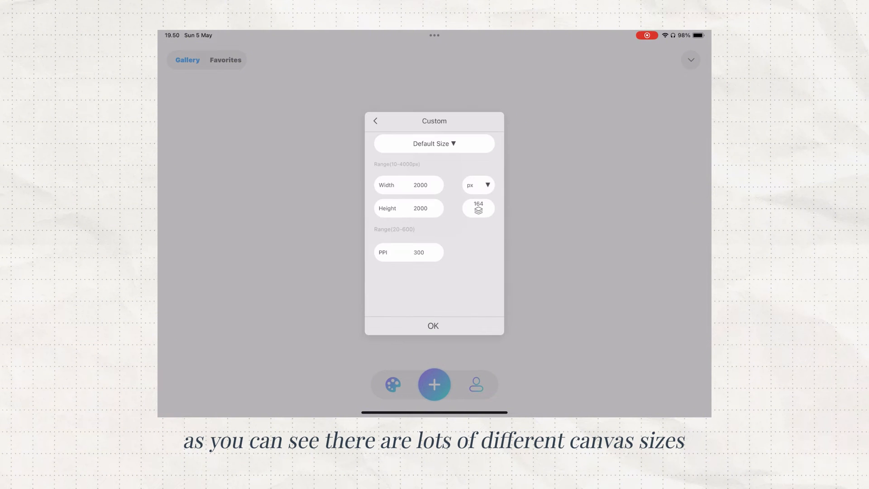
{"action": "left_click", "coordinate": [434, 144]}
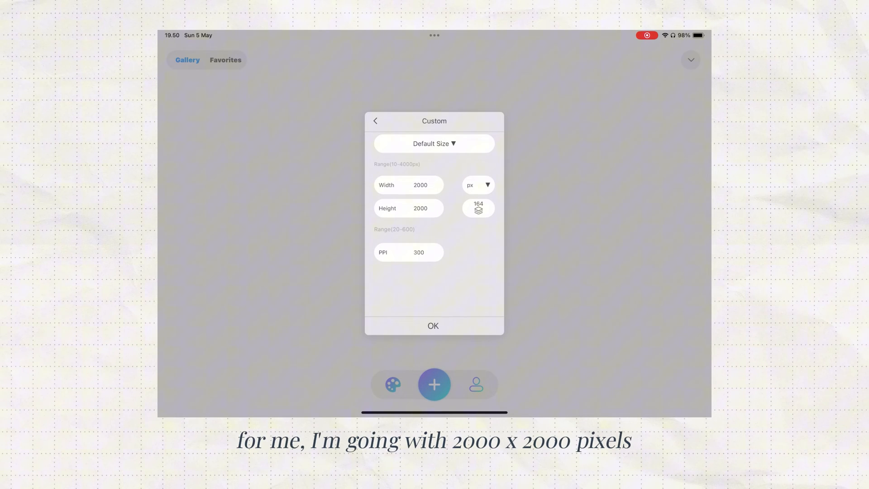
{"action": "left_click", "coordinate": [433, 325]}
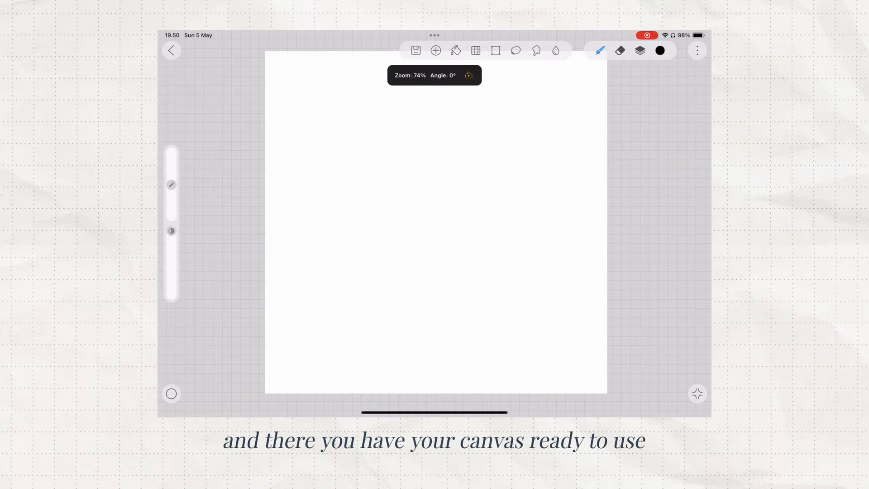
- Fill the Layer 1 background dusty pink and paint a white heart on a new layer
{"action": "left_click", "coordinate": [639, 50]}
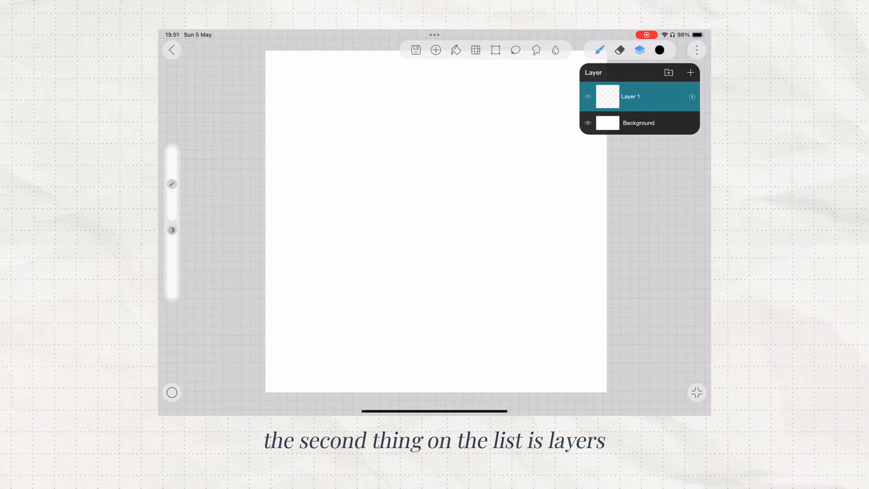
{"action": "left_click", "coordinate": [658, 49]}
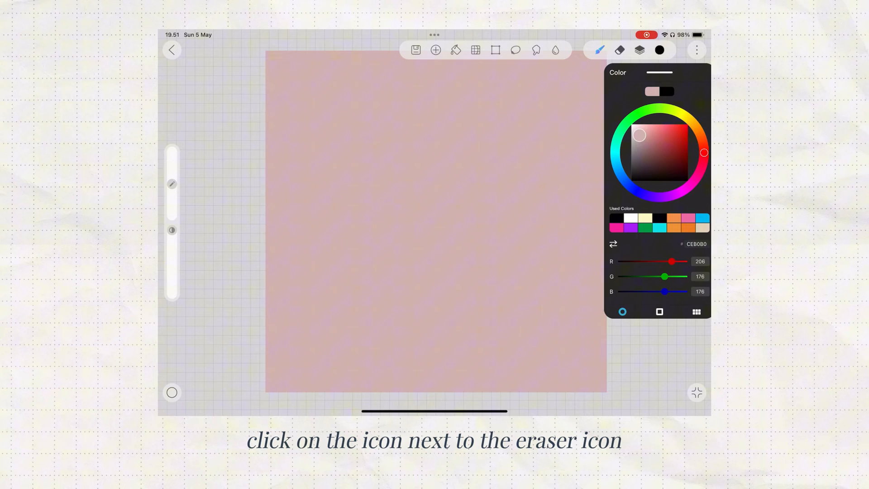
{"action": "left_click", "coordinate": [639, 50]}
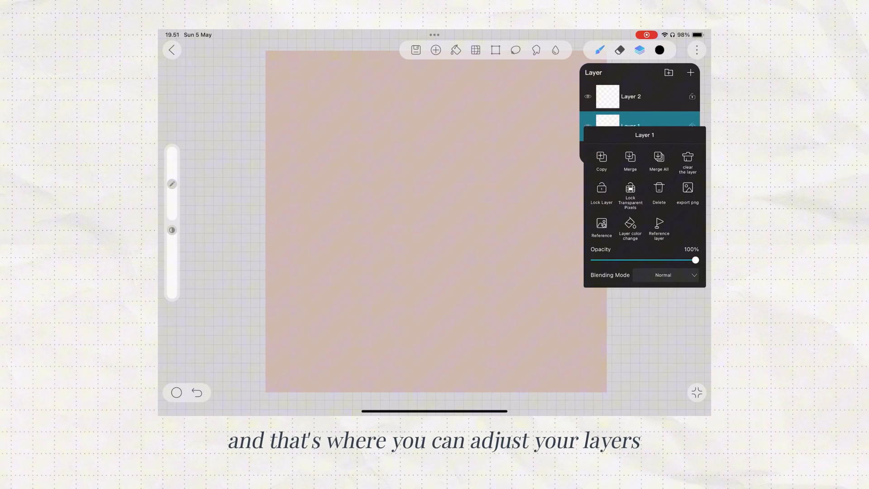
{"action": "left_click", "coordinate": [601, 50]}
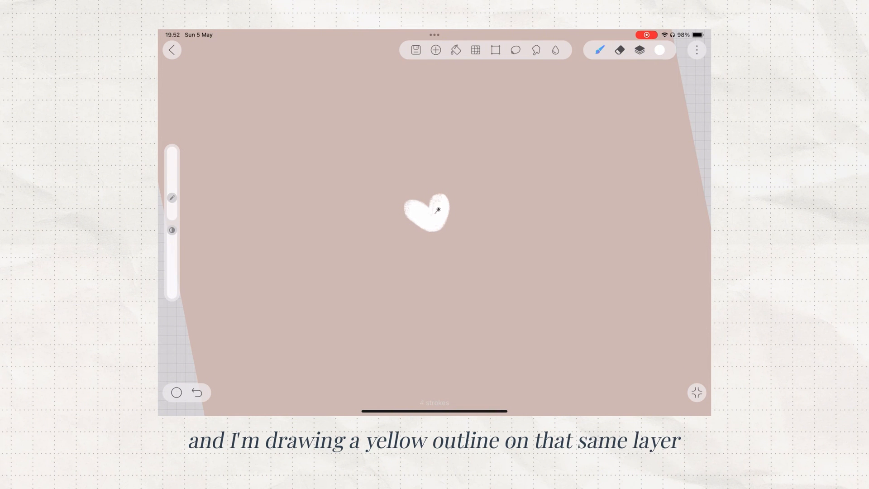
- Switch to pale yellow and outline the heart on the lower layer
{"action": "left_click", "coordinate": [658, 50]}
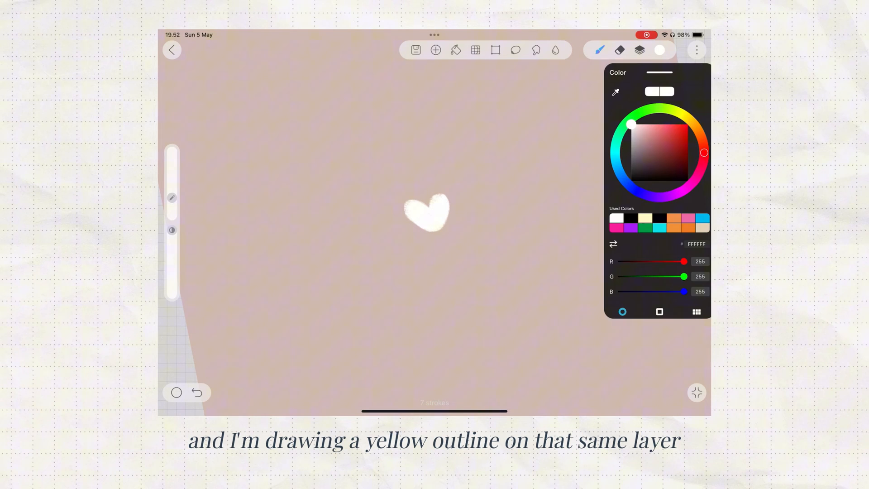
{"action": "left_click", "coordinate": [658, 50]}
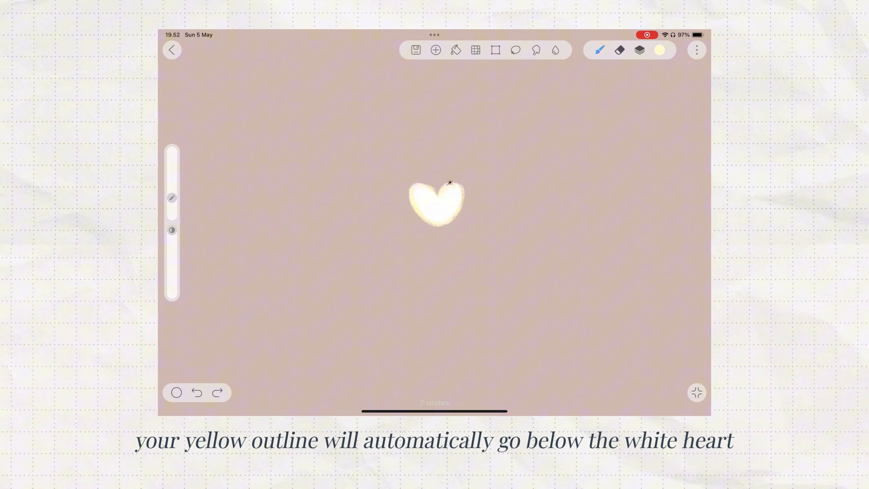
{"action": "left_click", "coordinate": [639, 50]}
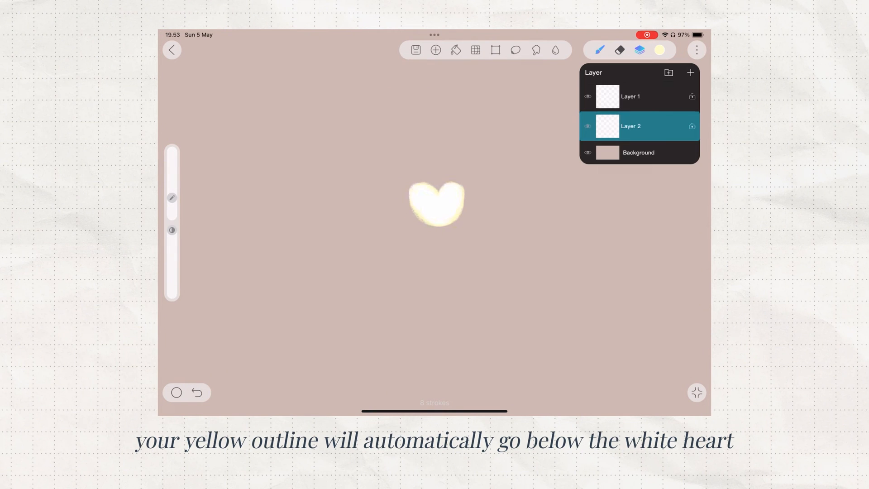
{"action": "left_click_drag", "start_coordinate": [632, 126], "coordinate": [632, 90]}
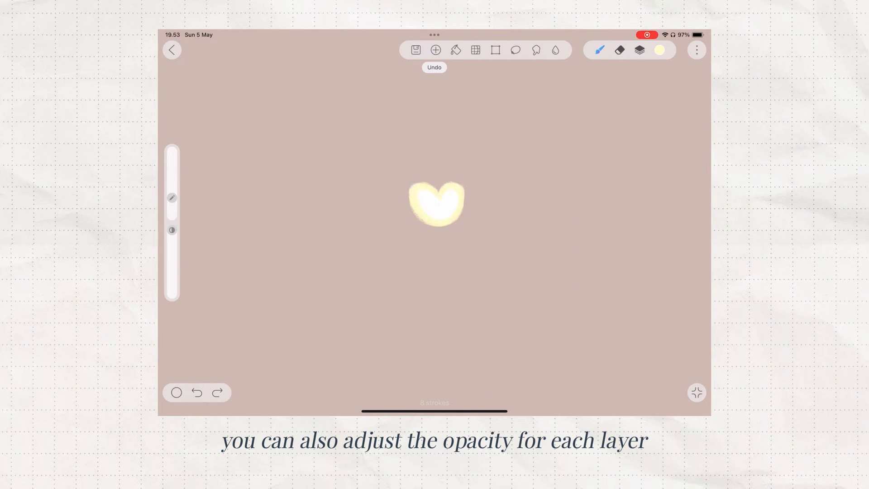
{"action": "left_click", "coordinate": [600, 50]}
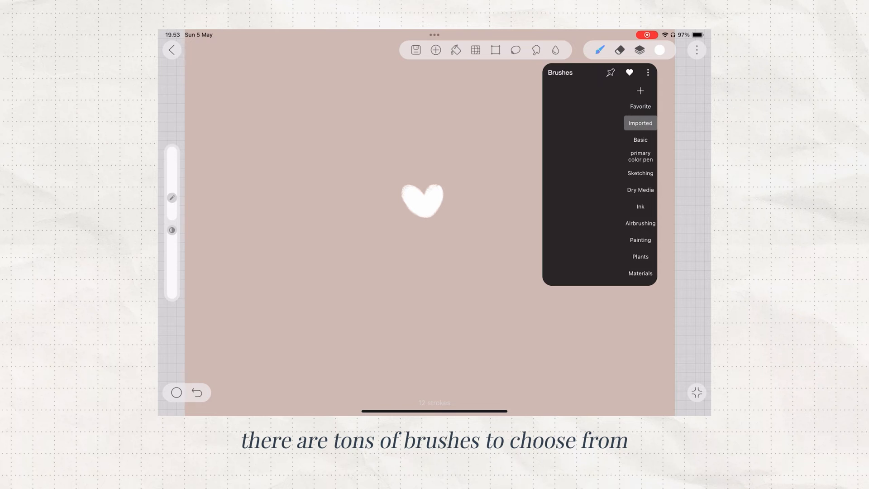
- Browse the Basic and Dry Media brushes and favourite Soft Crayon
{"action": "left_click", "coordinate": [639, 139]}
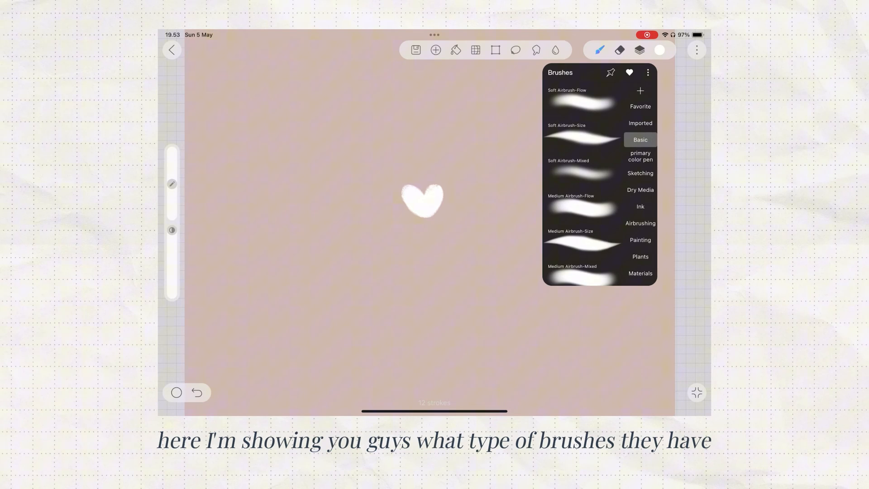
{"action": "left_click", "coordinate": [640, 190]}
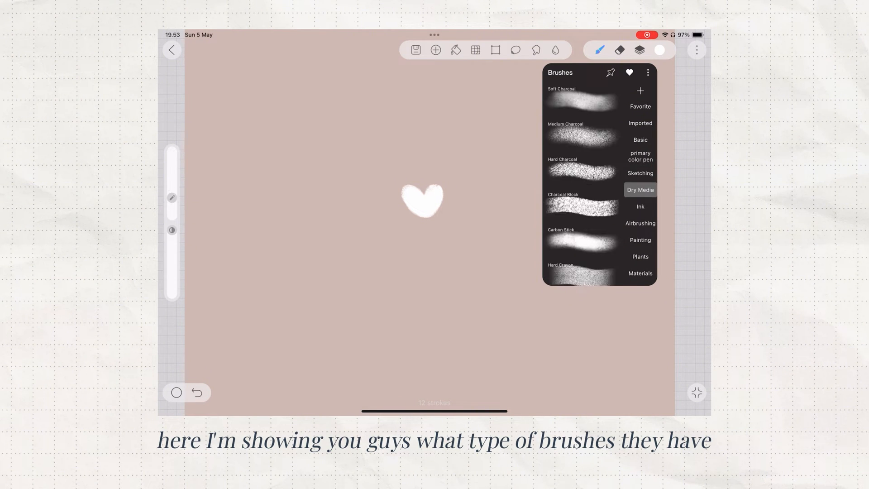
{"action": "left_click", "coordinate": [639, 256]}
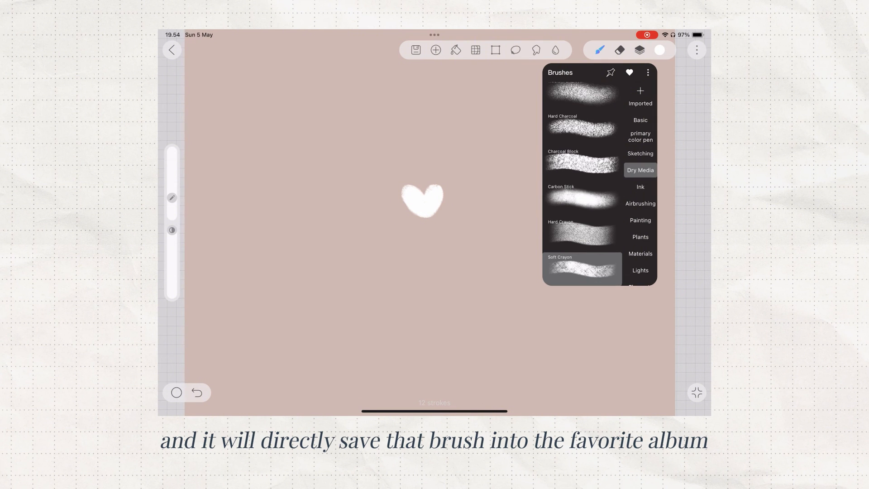
{"action": "left_click", "coordinate": [629, 72]}
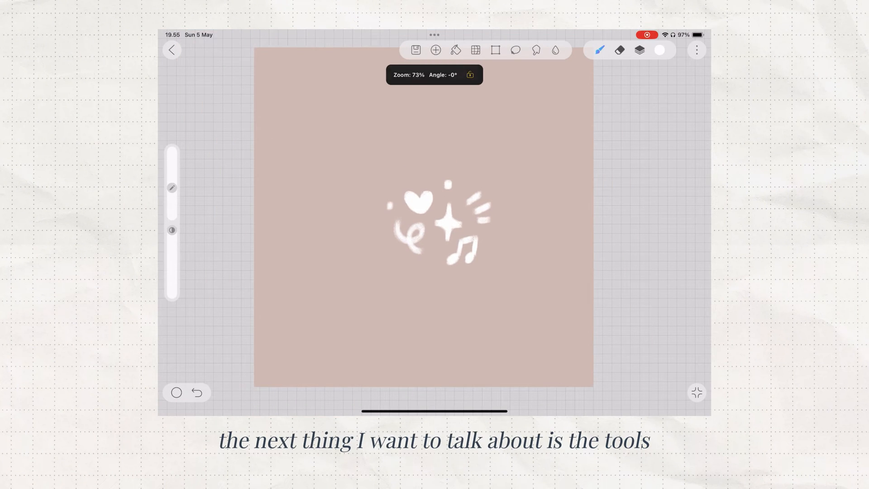
- Import the silver heart photo as a reference picture and resize its window
{"action": "left_click", "coordinate": [494, 50]}
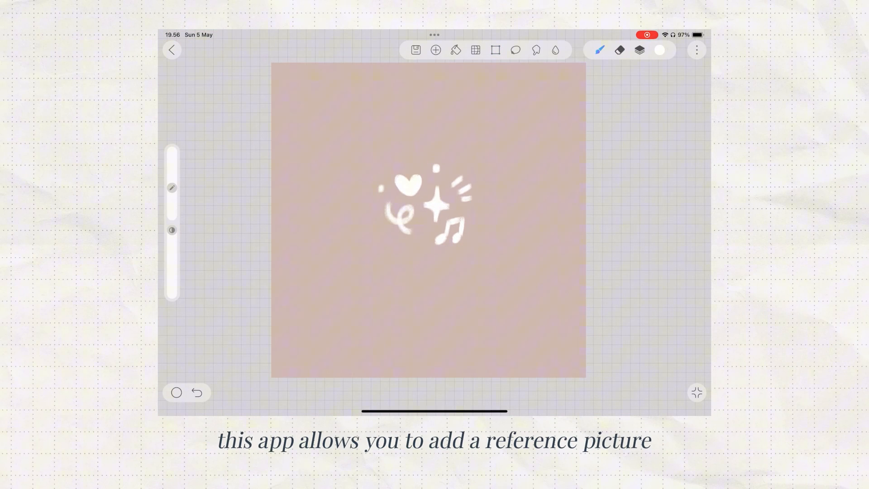
{"action": "left_click", "coordinate": [639, 50]}
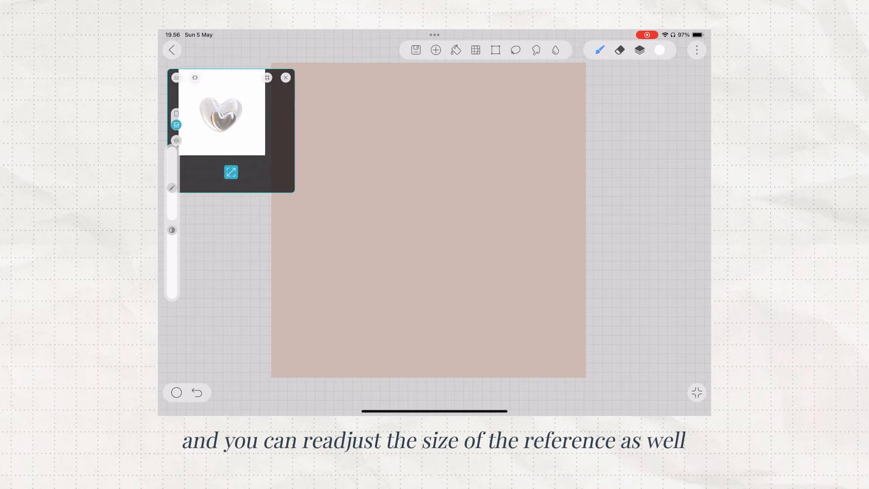
{"action": "left_click", "coordinate": [286, 76]}
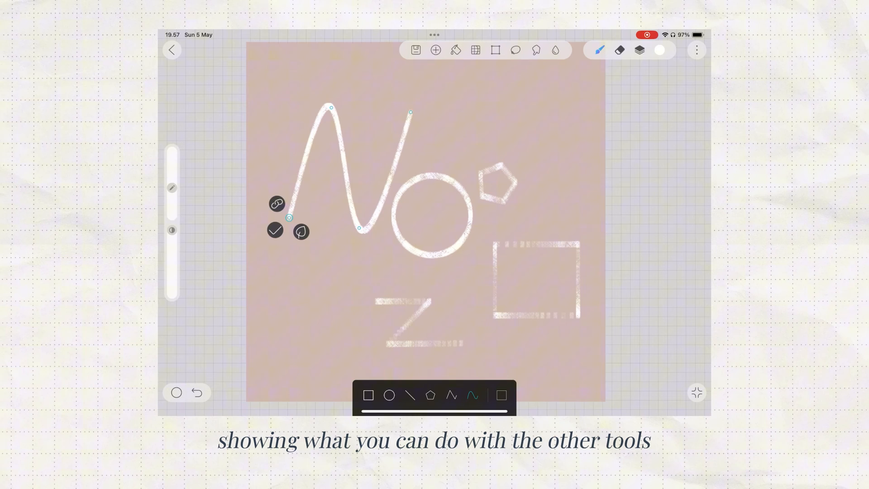
- Enable left-right mirror symmetry and draw a mirrored heart with swirls
{"action": "left_click", "coordinate": [435, 49]}
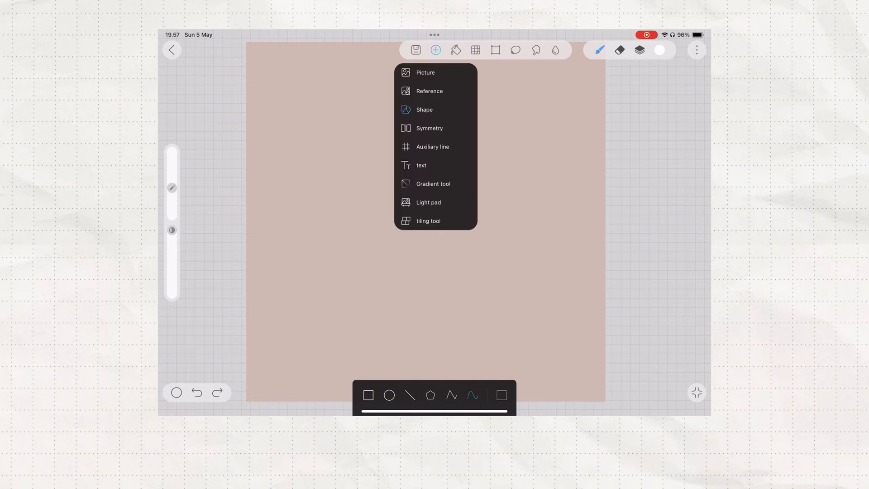
{"action": "left_click", "coordinate": [429, 128]}
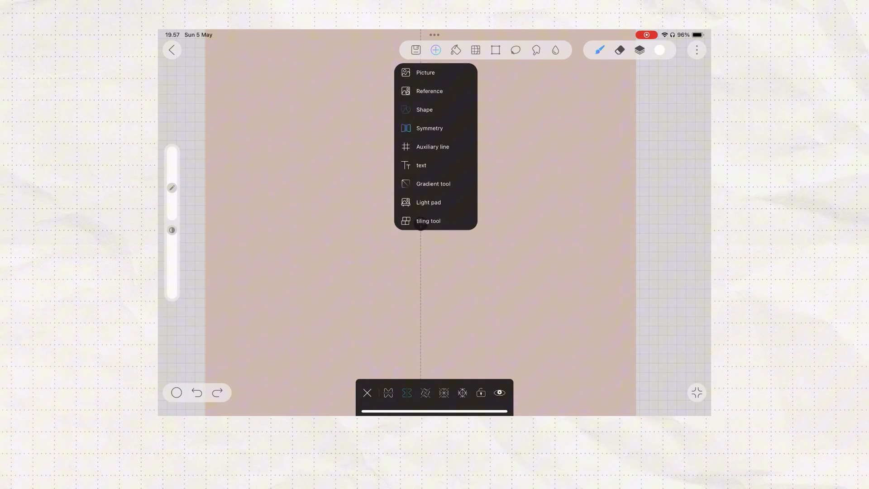
{"action": "left_click", "coordinate": [424, 109]}
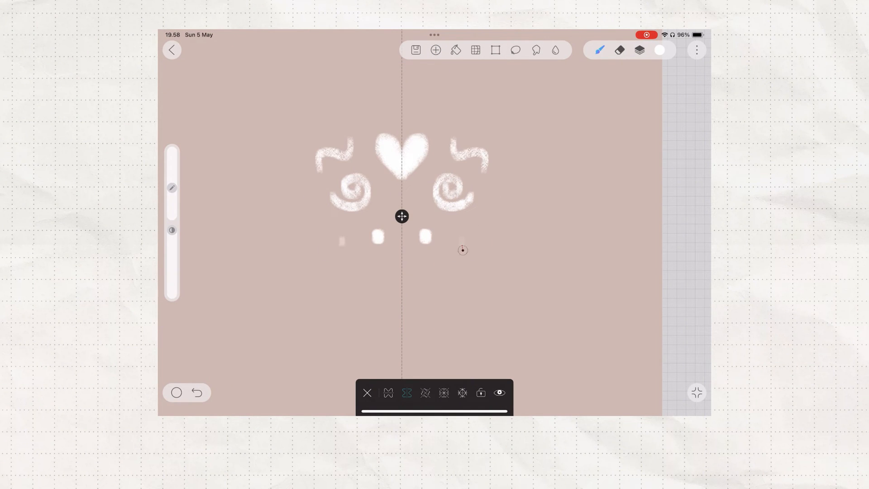
{"action": "left_click", "coordinate": [436, 49]}
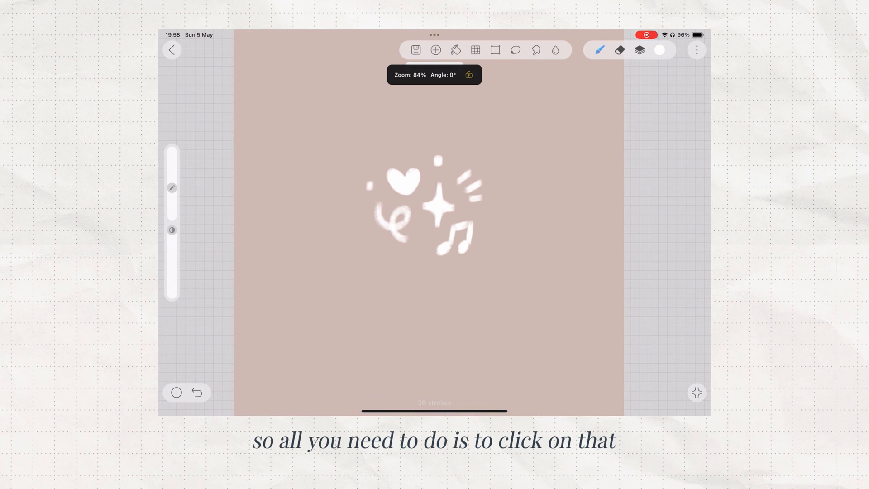
- Import the glossy heart picture and trace its inner heart outline in white
{"action": "left_click", "coordinate": [435, 50]}
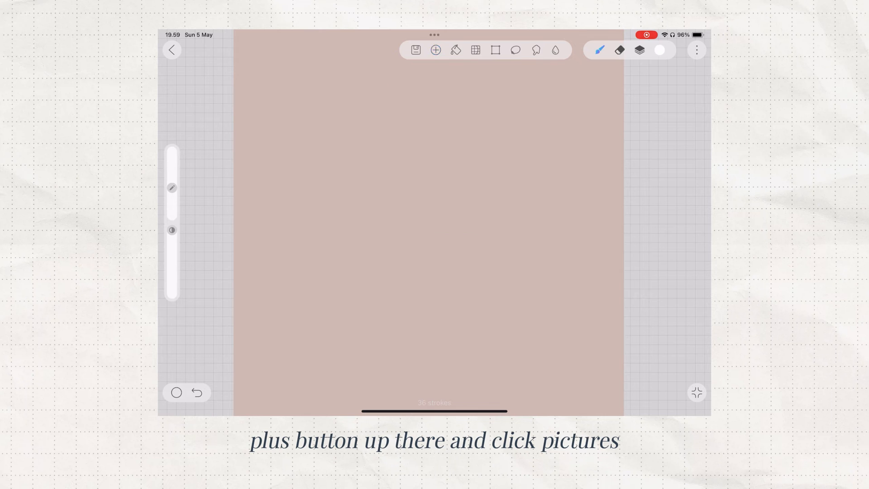
{"action": "left_click", "coordinate": [435, 50]}
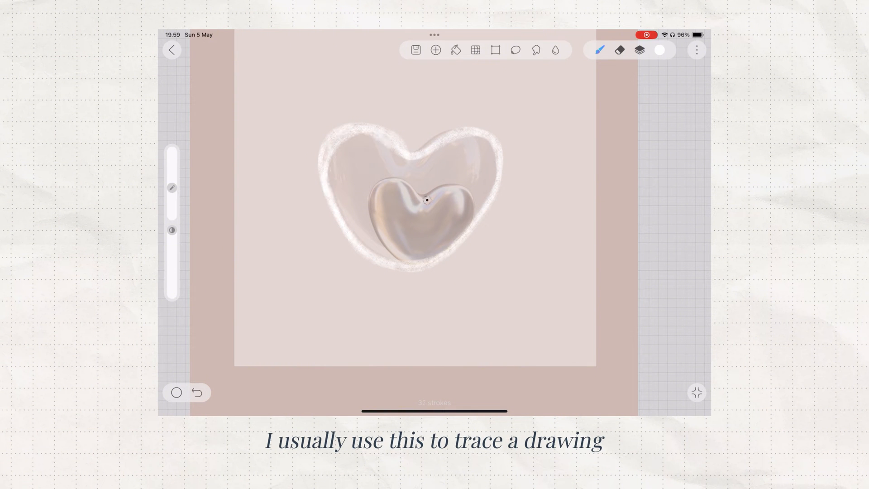
{"action": "left_click_drag", "start_coordinate": [426, 199], "coordinate": [382, 239]}
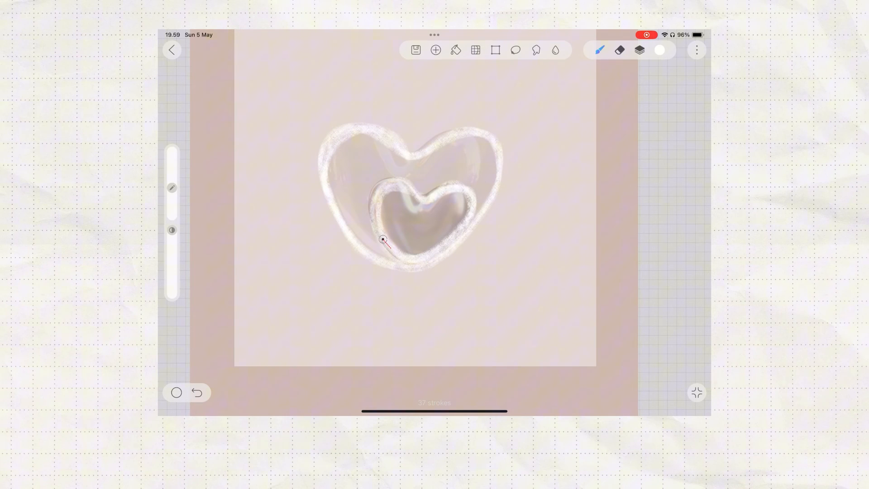
{"action": "left_click", "coordinate": [639, 49]}
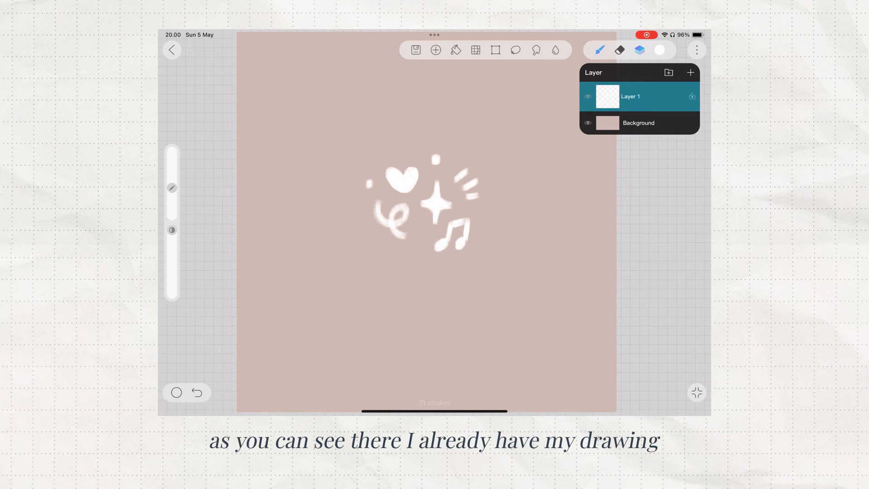
- Add a layer, lower Layer 1's opacity, and retrace the heart doodle on top
{"action": "left_click", "coordinate": [629, 96]}
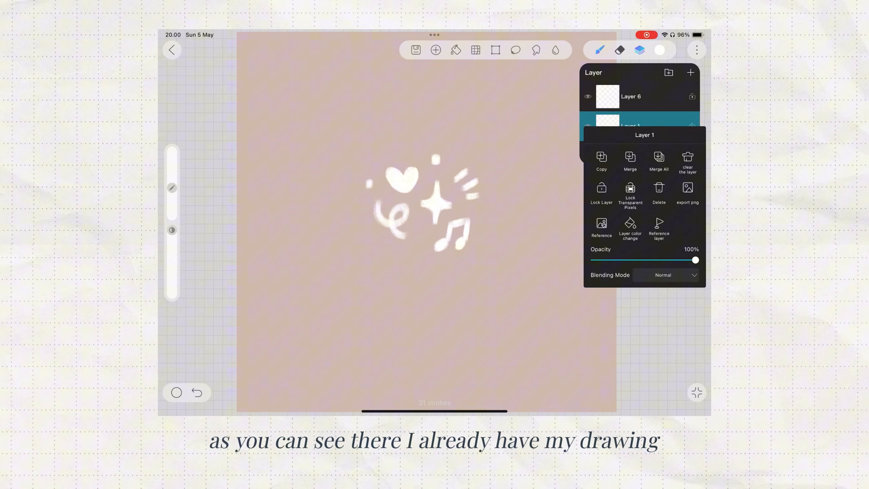
{"action": "left_click_drag", "start_coordinate": [696, 260], "coordinate": [640, 259]}
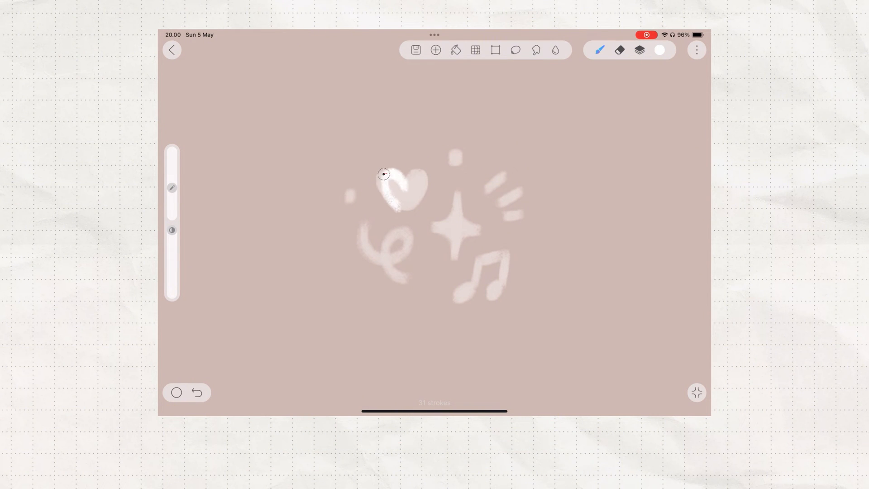
{"action": "left_click_drag", "start_coordinate": [383, 174], "coordinate": [394, 194]}
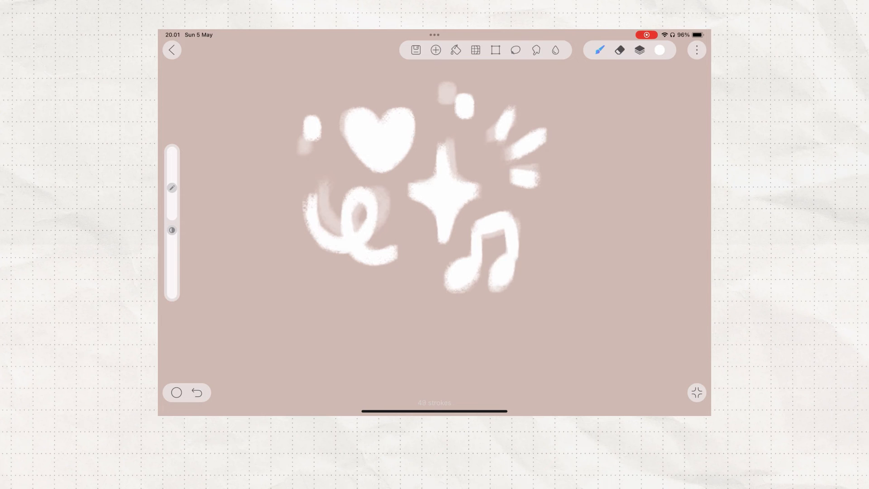
- Create an animation from the layers at 3 frames per second and preview the loop
{"action": "left_click", "coordinate": [637, 126]}
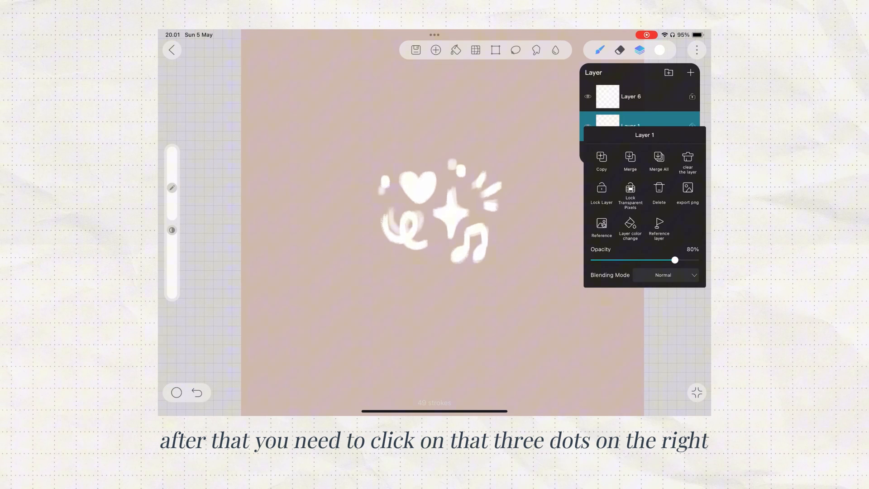
{"action": "left_click", "coordinate": [697, 50]}
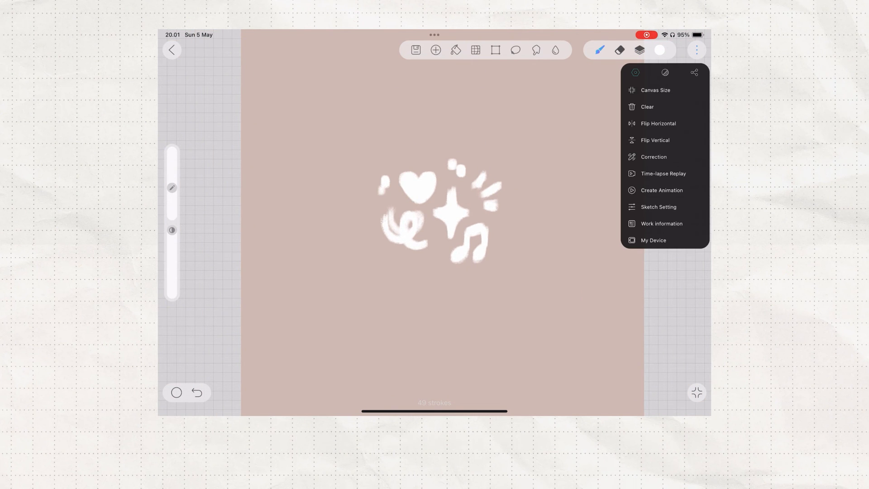
{"action": "left_click", "coordinate": [660, 190]}
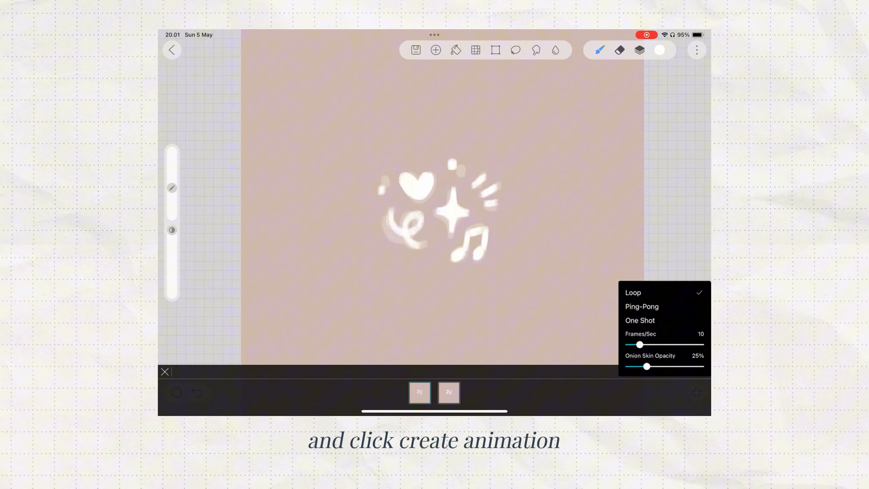
{"action": "left_click_drag", "start_coordinate": [638, 344], "coordinate": [630, 344]}
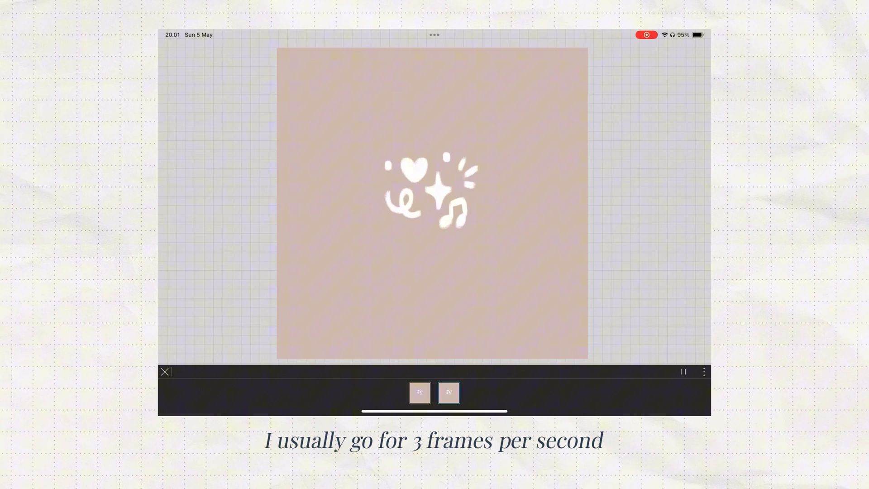
{"action": "left_click", "coordinate": [704, 372]}
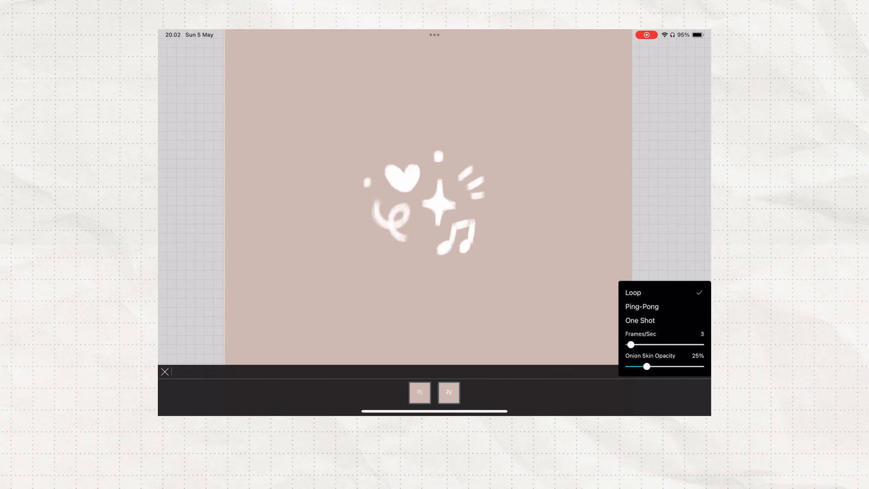
{"action": "left_click", "coordinate": [164, 372]}
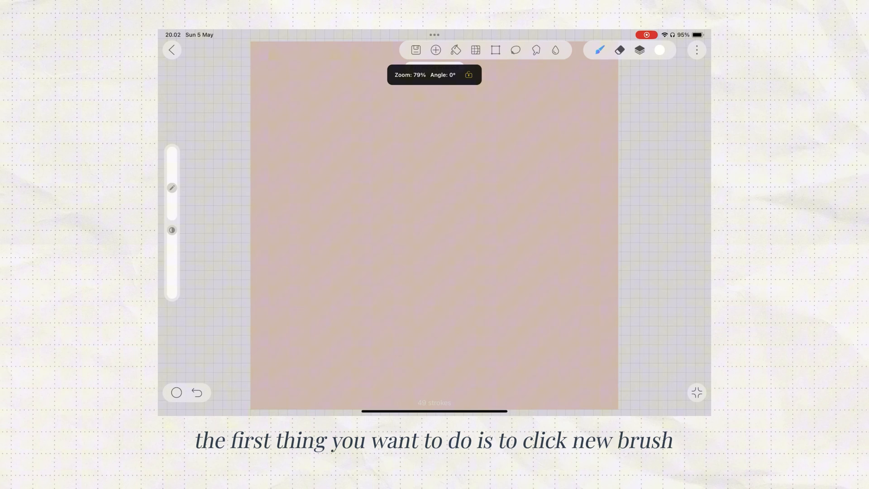
- Create New Brush1 in the brush library with Accumulative turned off
{"action": "left_click", "coordinate": [599, 49]}
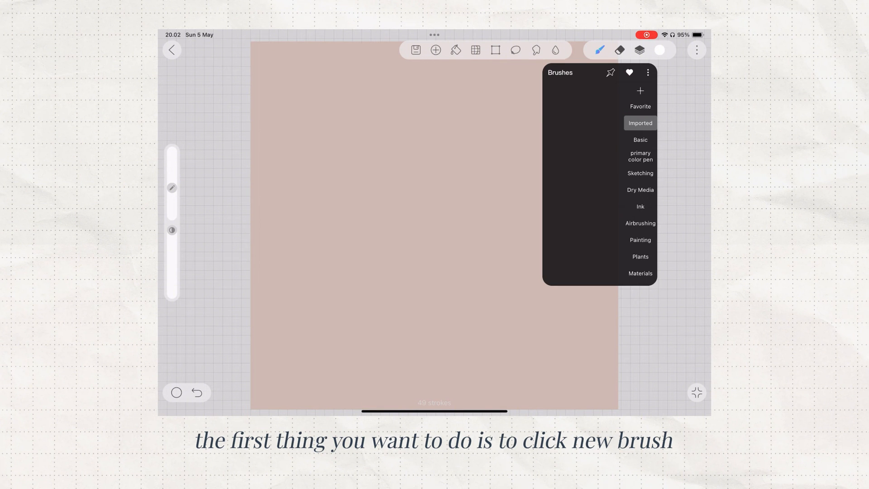
{"action": "left_click", "coordinate": [639, 90]}
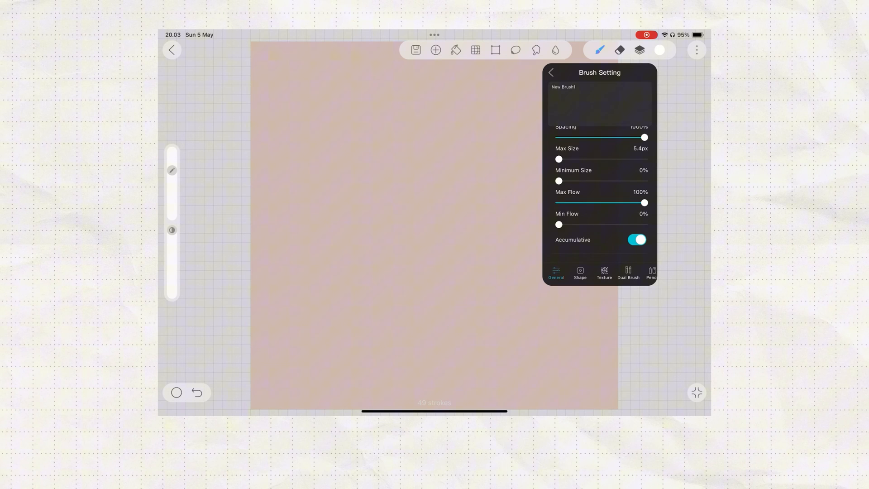
{"action": "left_click", "coordinate": [580, 274]}
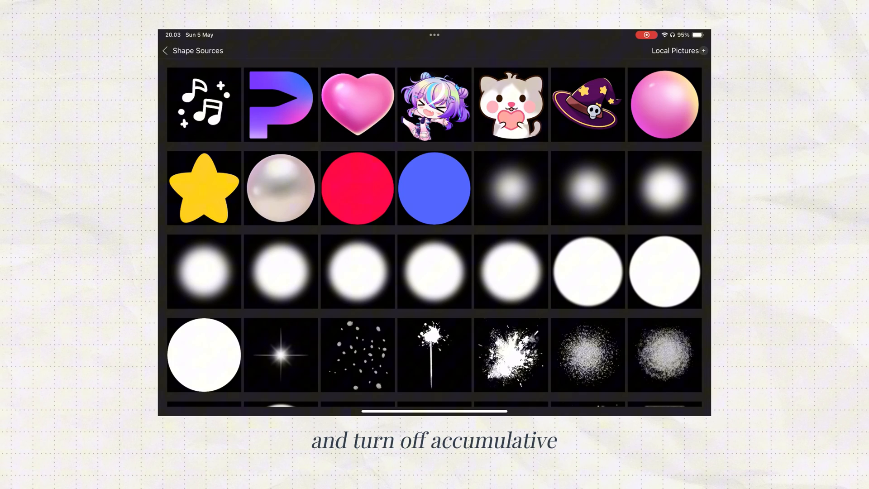
- Use the music-notes image as shape and dual brush, with 0% angle jitter
{"action": "left_click", "coordinate": [357, 187]}
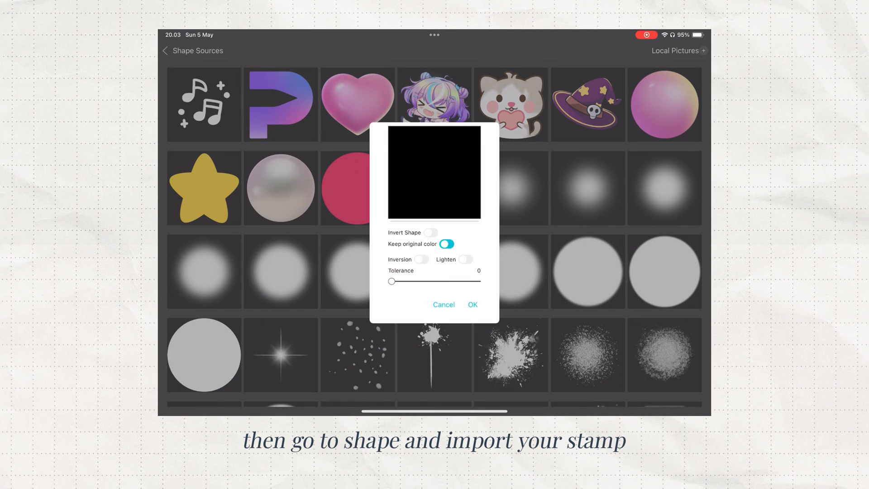
{"action": "left_click", "coordinate": [471, 305]}
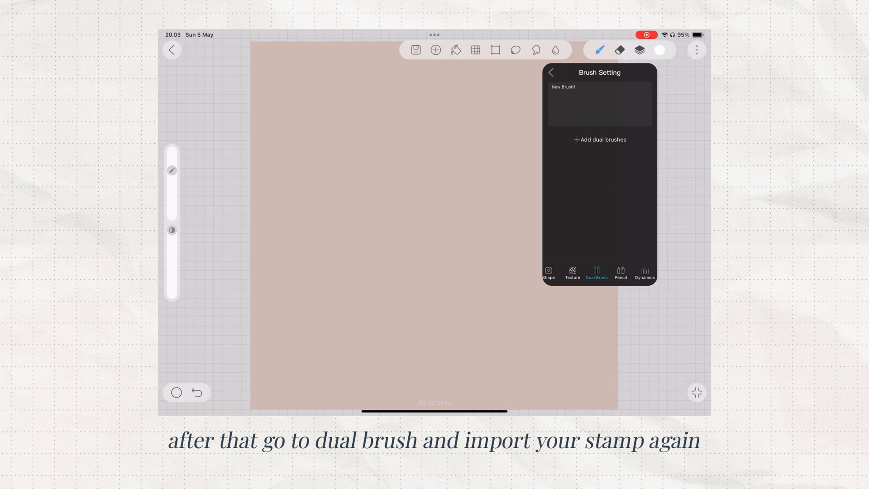
{"action": "left_click", "coordinate": [599, 139]}
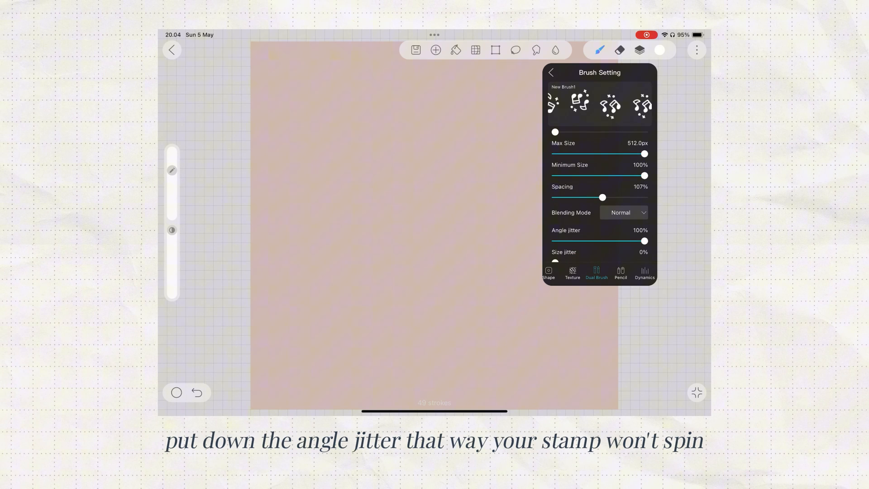
{"action": "left_click_drag", "start_coordinate": [645, 240], "coordinate": [575, 241]}
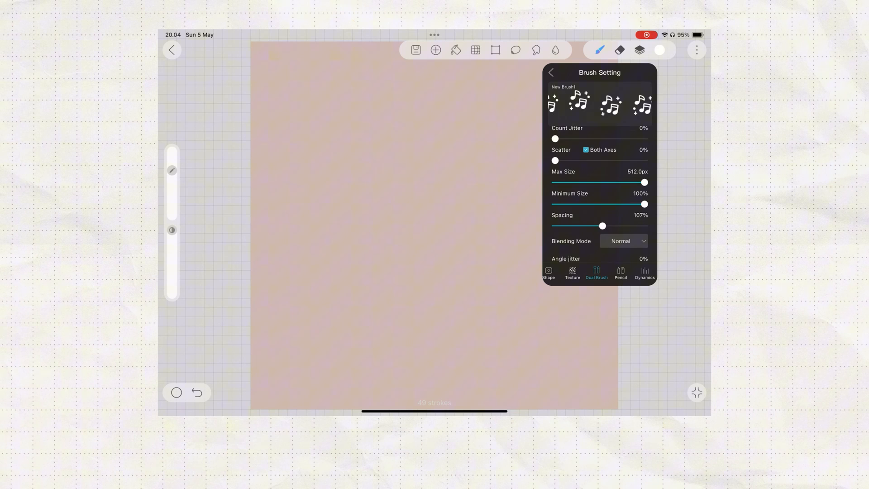
{"action": "left_click", "coordinate": [563, 88]}
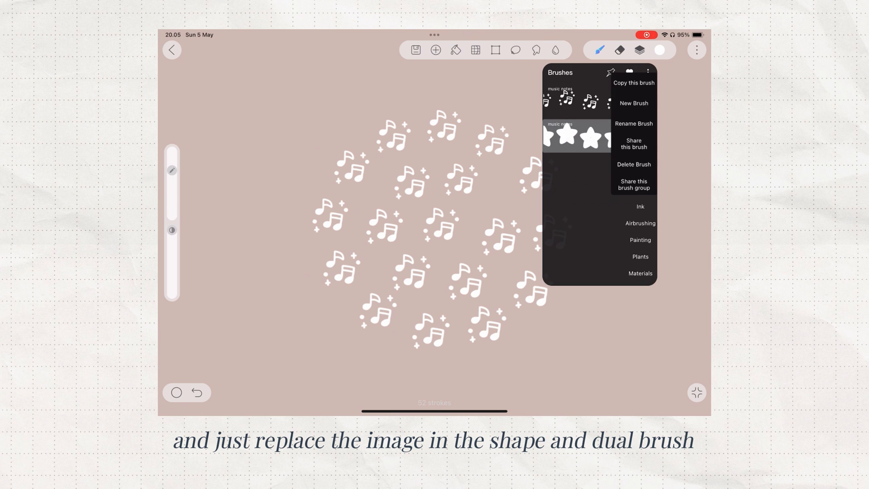
- Rename the copied brush to 'stars' and open the canvas options menu
{"action": "left_click", "coordinate": [633, 123]}
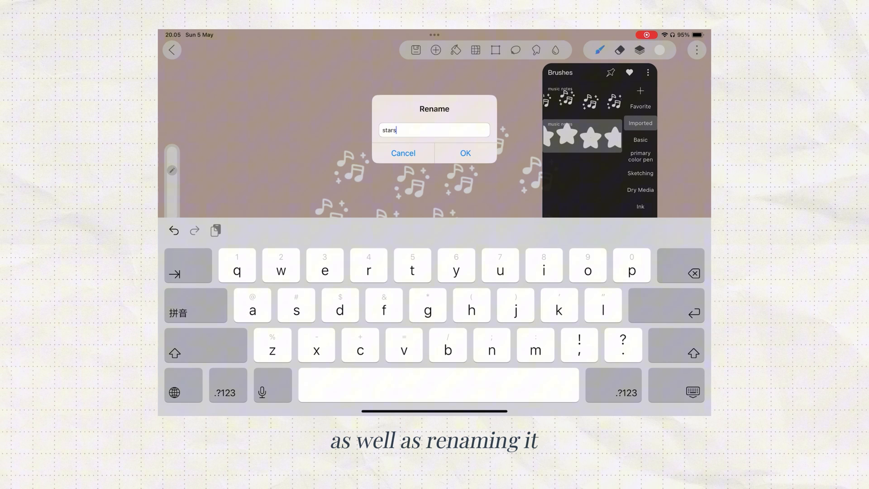
{"action": "left_click", "coordinate": [464, 153]}
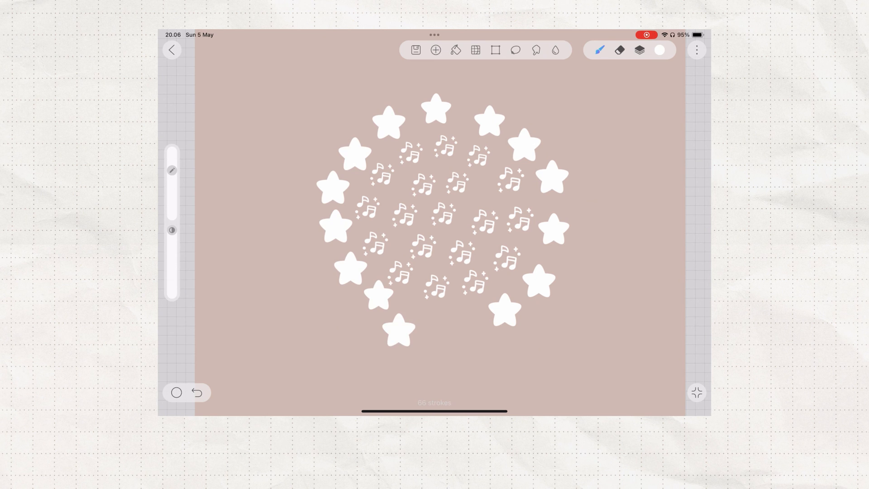
{"action": "left_click", "coordinate": [695, 49]}
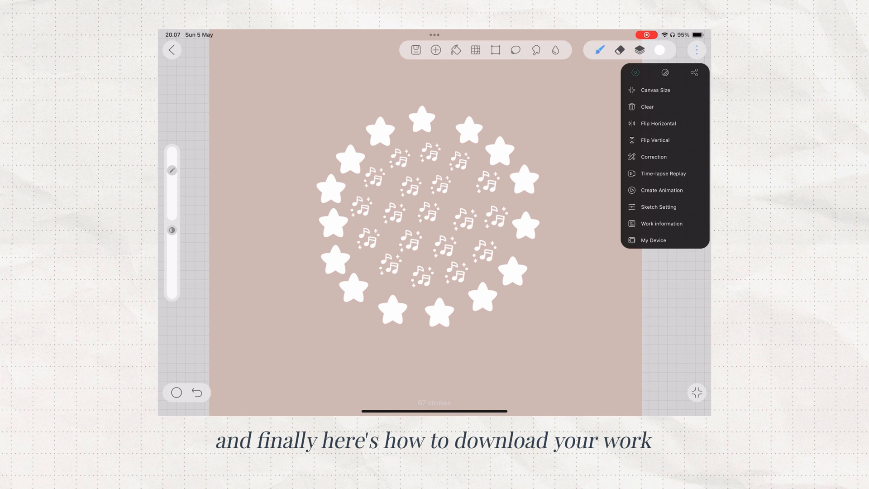